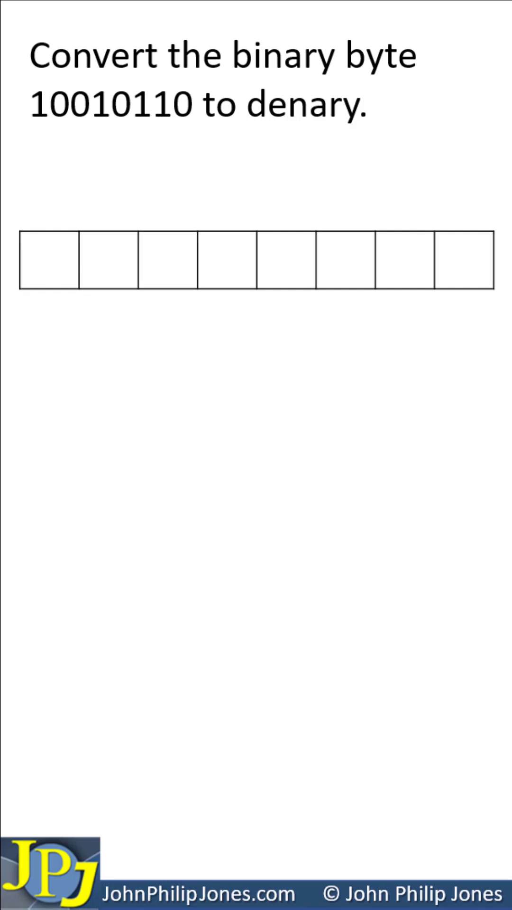
pyautogui.write('10010110')
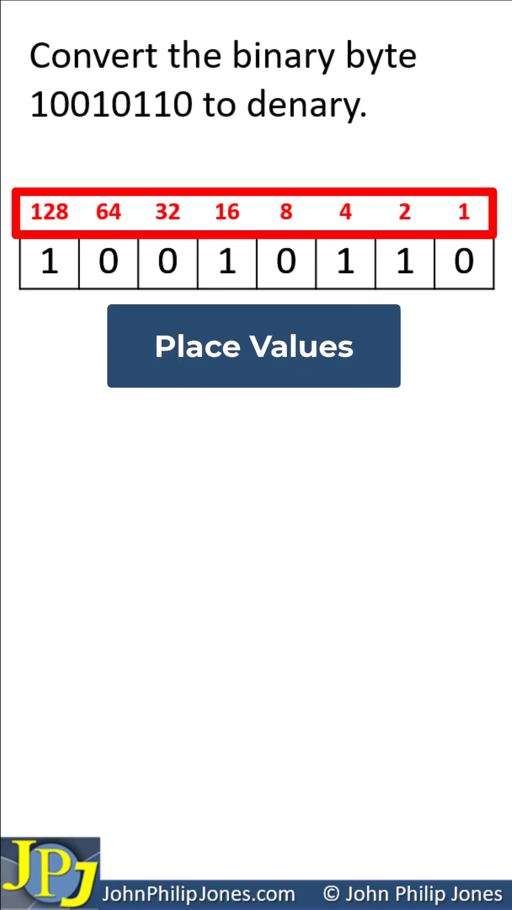
pyautogui.click(254, 346)
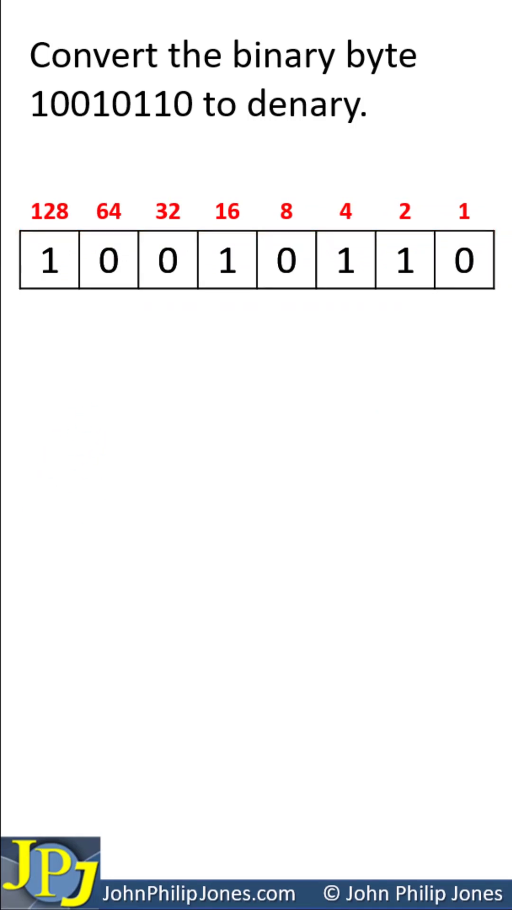